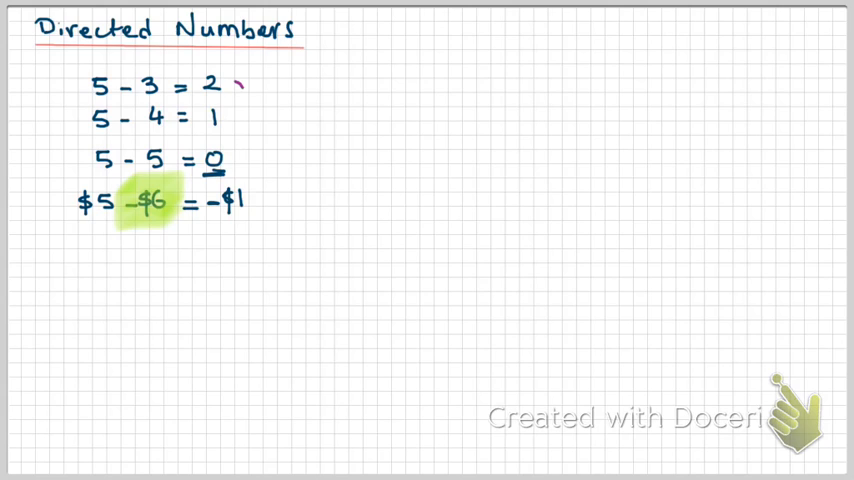
Step: Underline the subtracted number 3 in the 5 − 3 row
drag(244, 84, 240, 120)
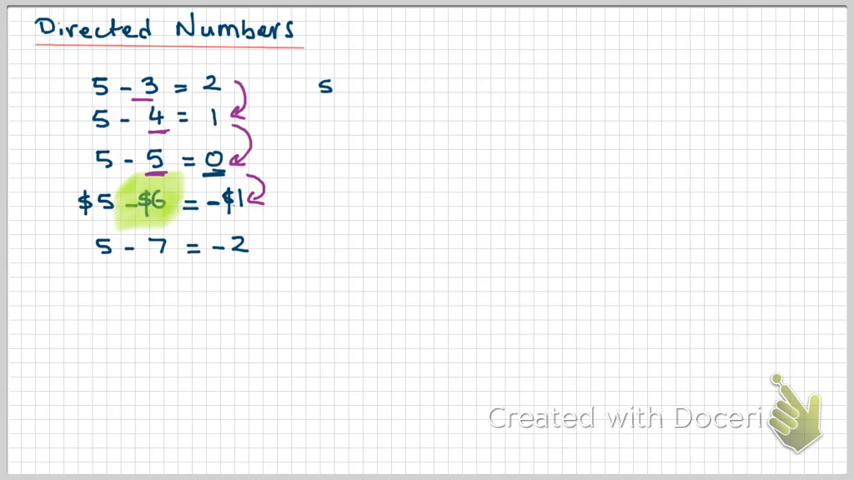
Step: Handwrite −$500 plus $600 = +$100 and begin the +$100 → line beneath
text($50)
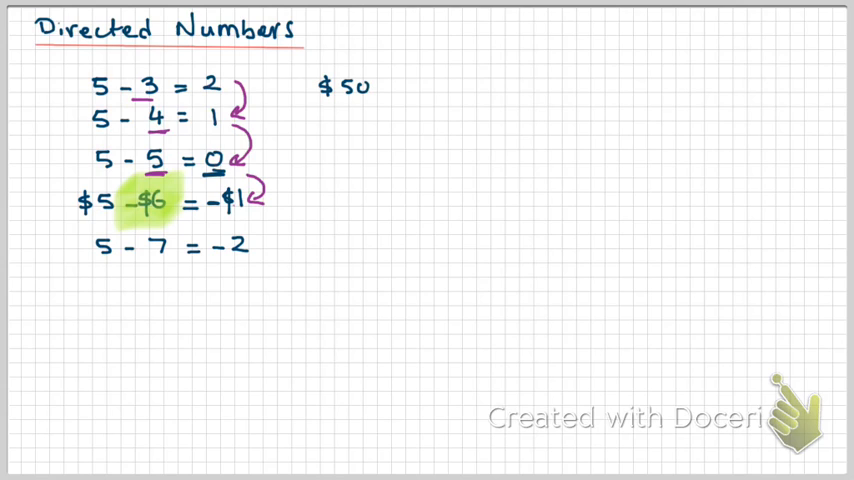
text(0 → s)
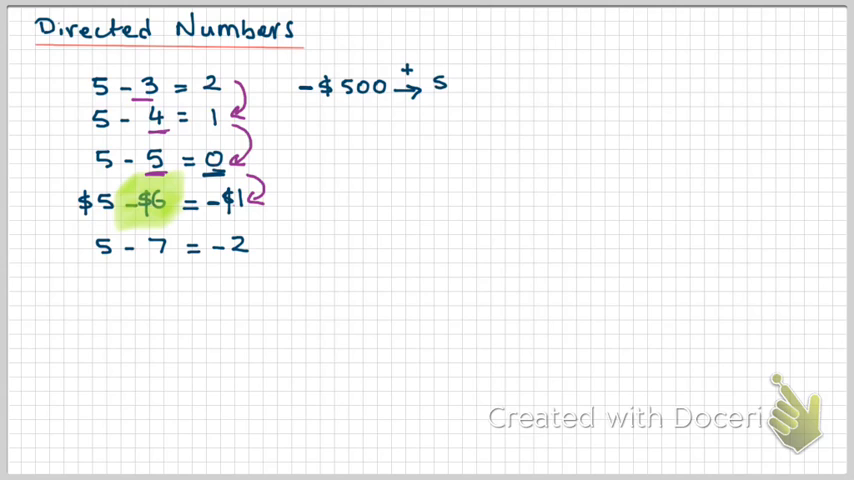
text($600 =)
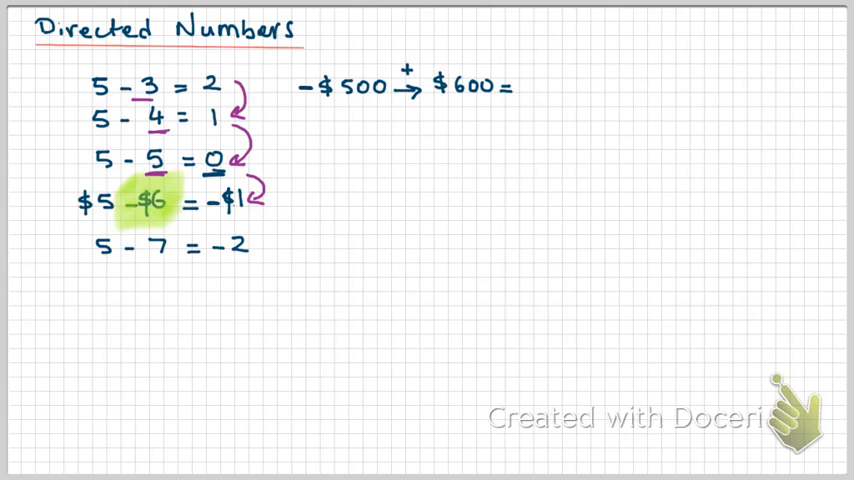
text(+$100)
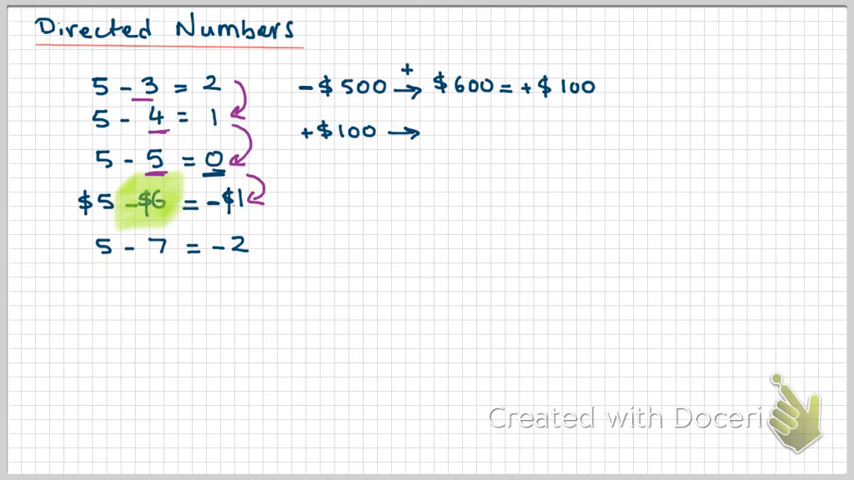
Step: Write −$700 = −$600 after the arrow and circle the +$100
text($)
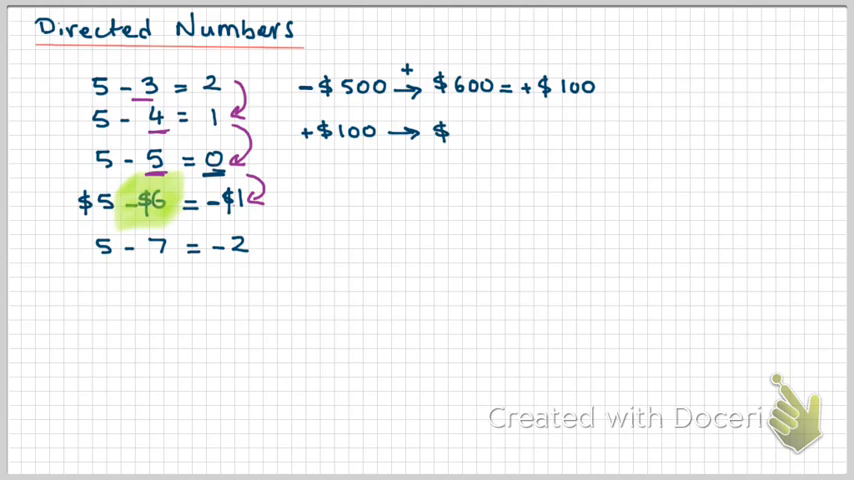
text(7)
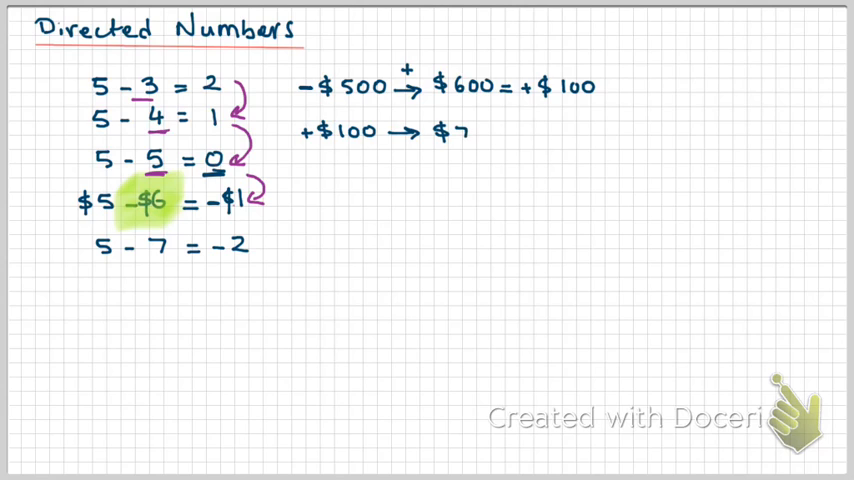
text(00 =)
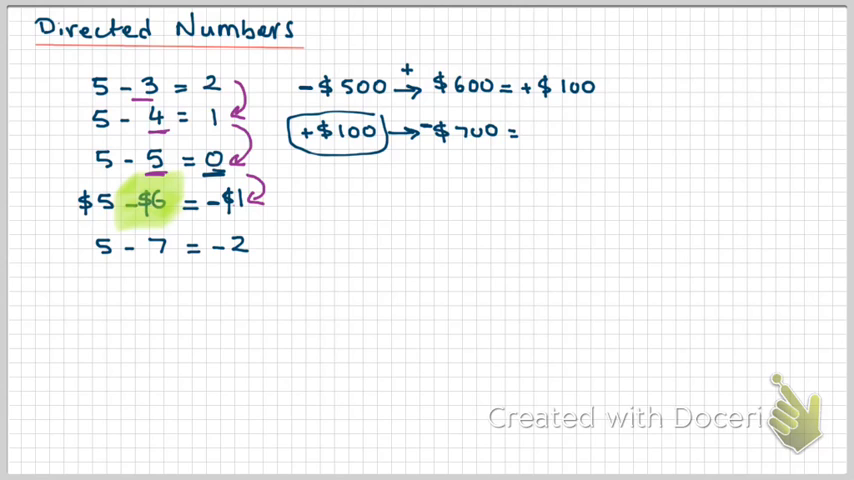
text(-$6)
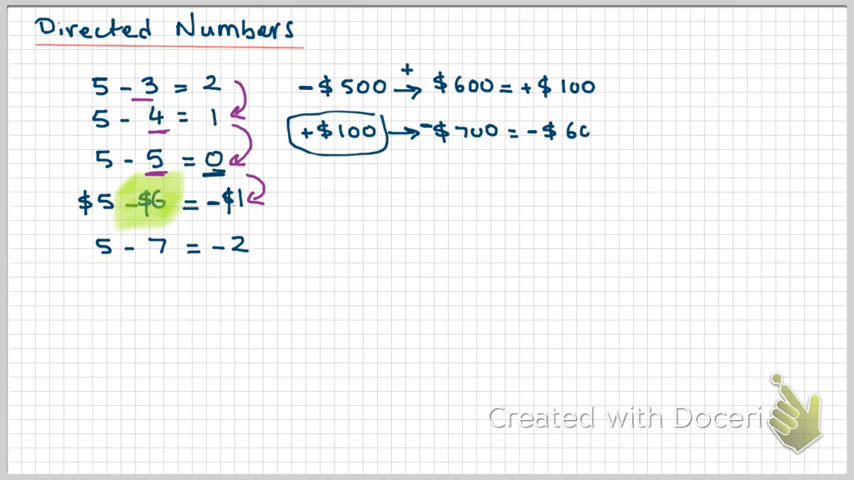
text(00)
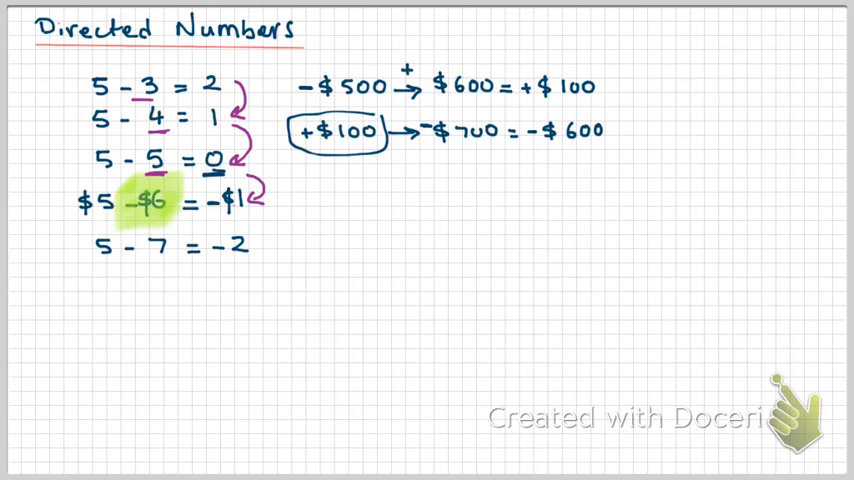